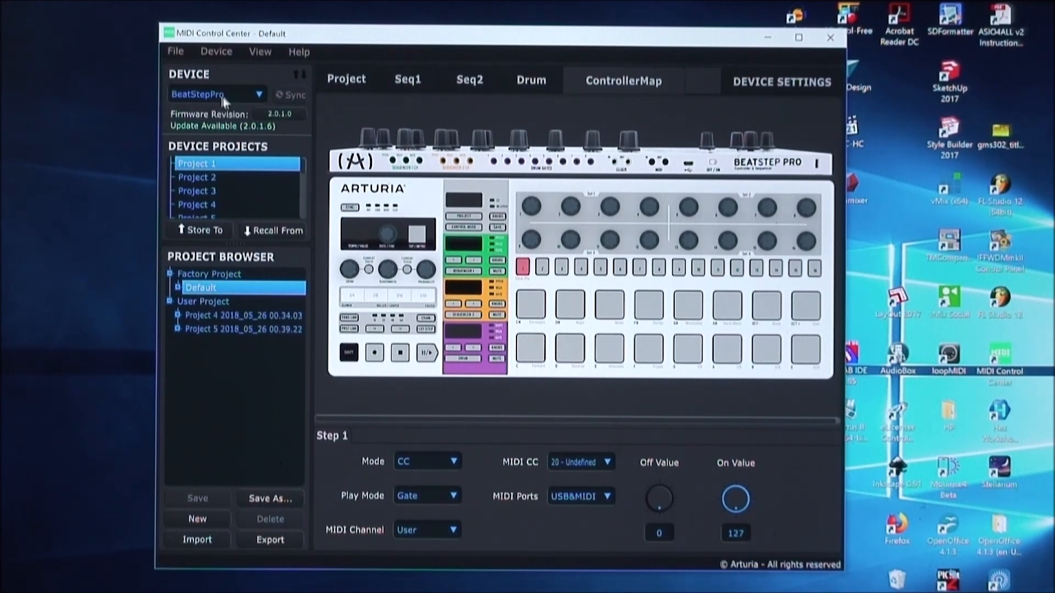
mouse_move(224, 115)
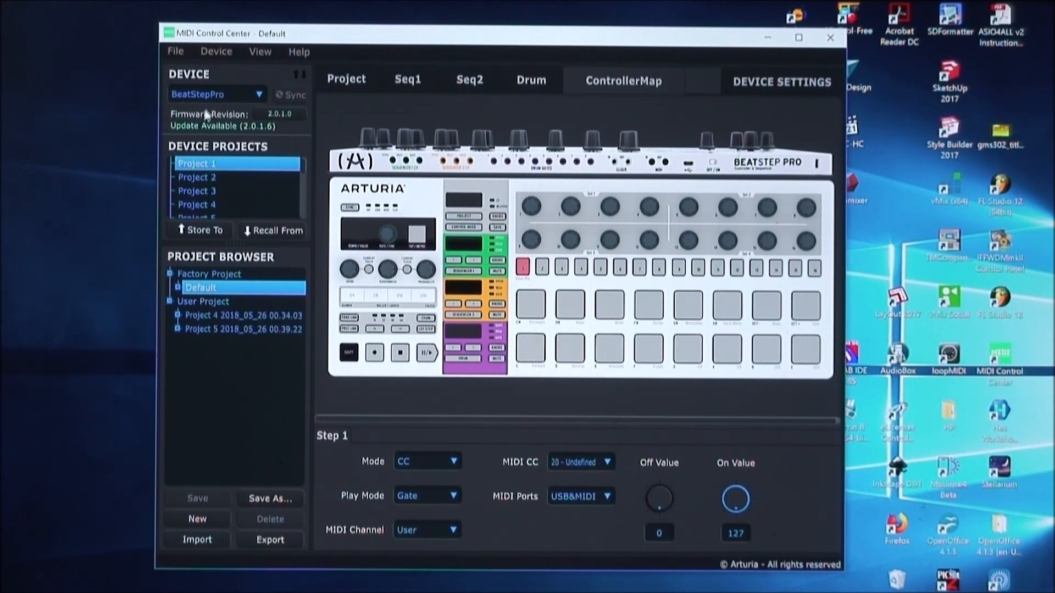
mouse_move(110, 120)
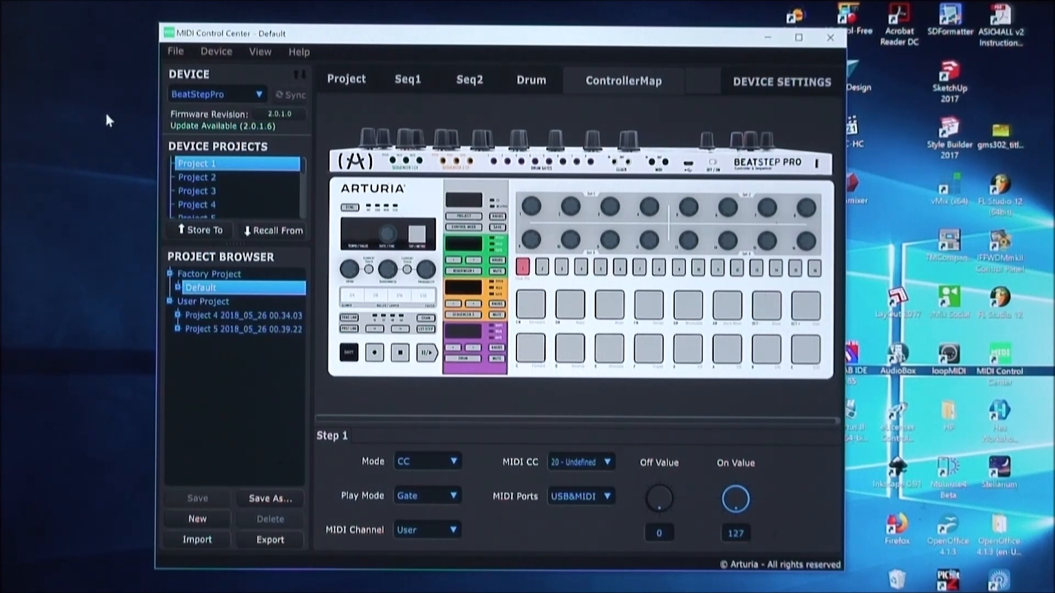
mouse_move(96, 182)
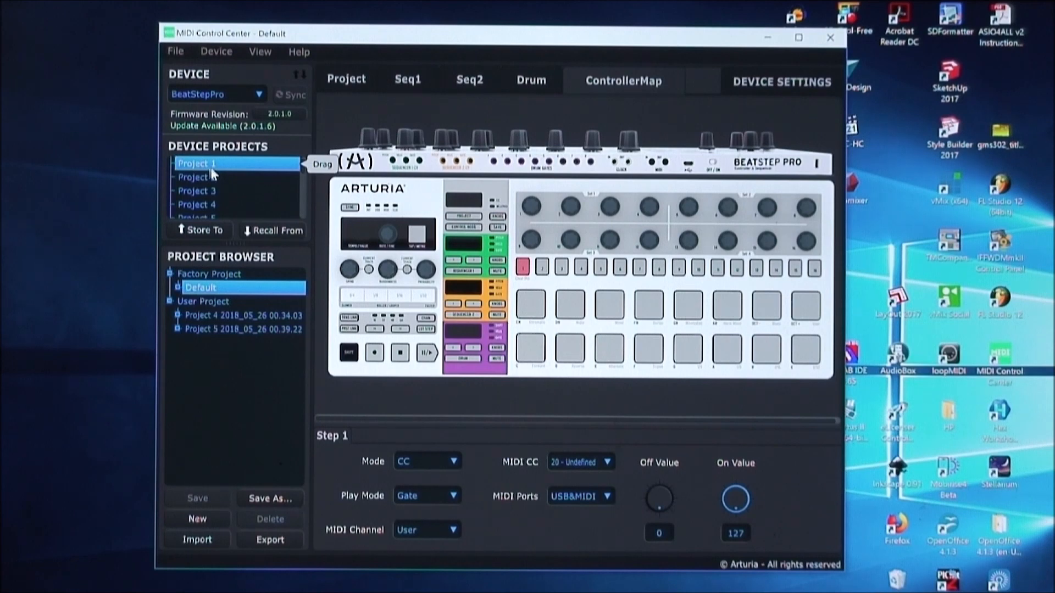
mouse_move(118, 186)
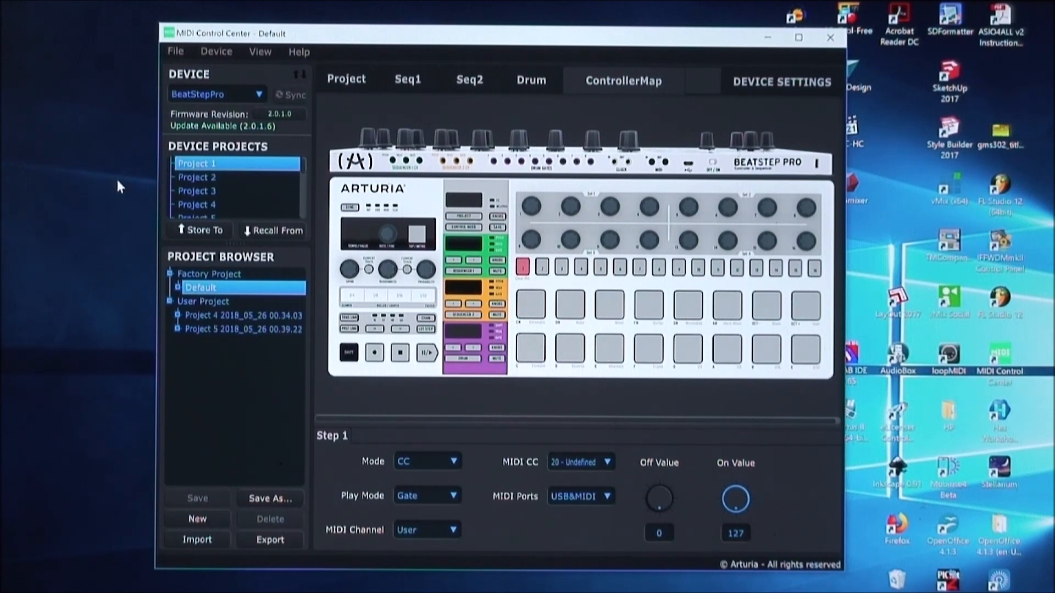
mouse_move(308, 176)
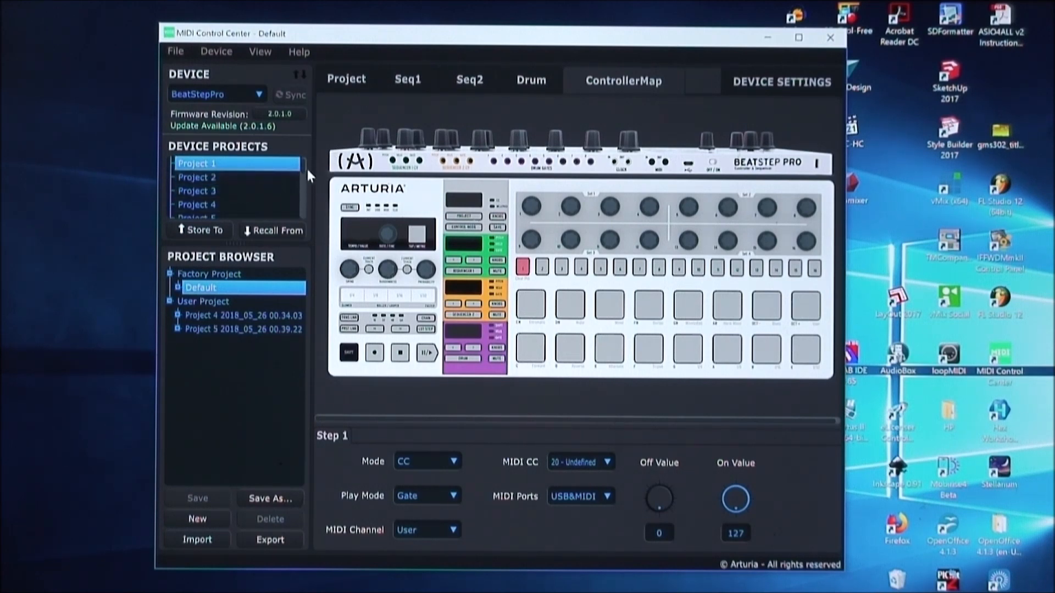
Recall Project 10 from the BeatStep Pro into the User Project
scroll(down, 3)
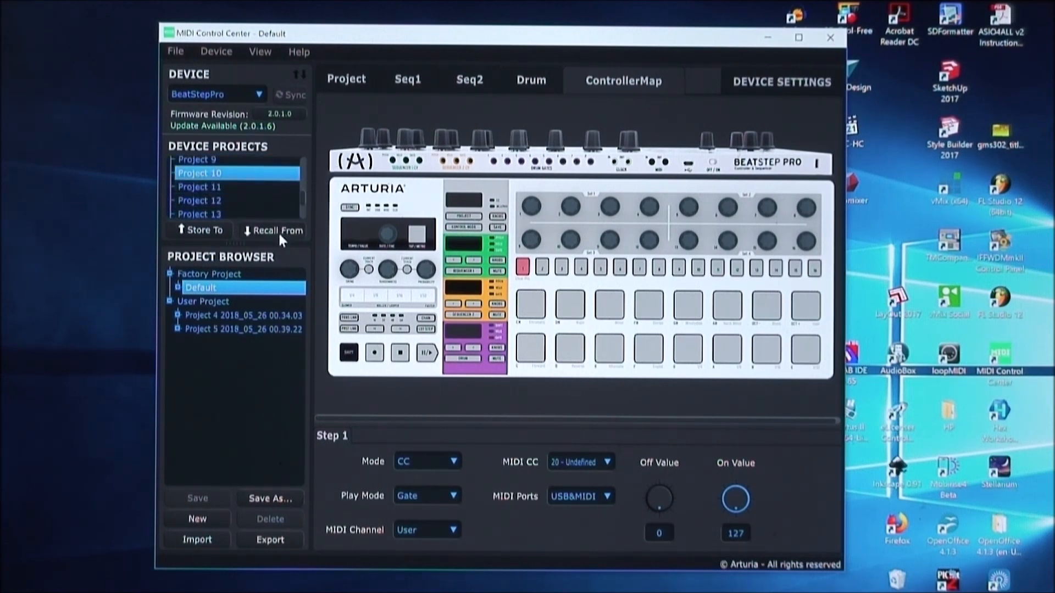
click(273, 230)
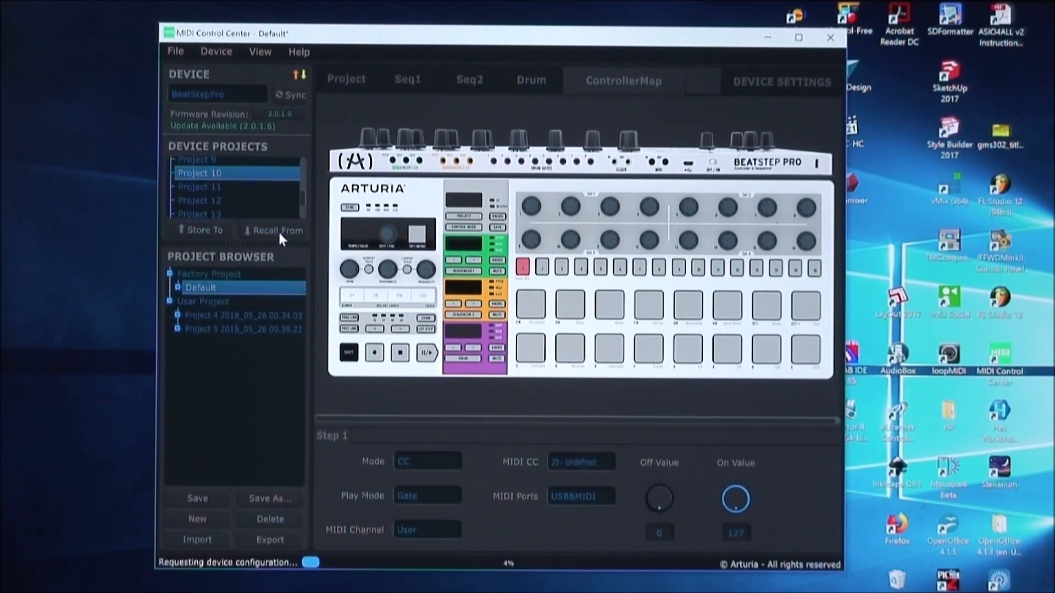
mouse_move(279, 230)
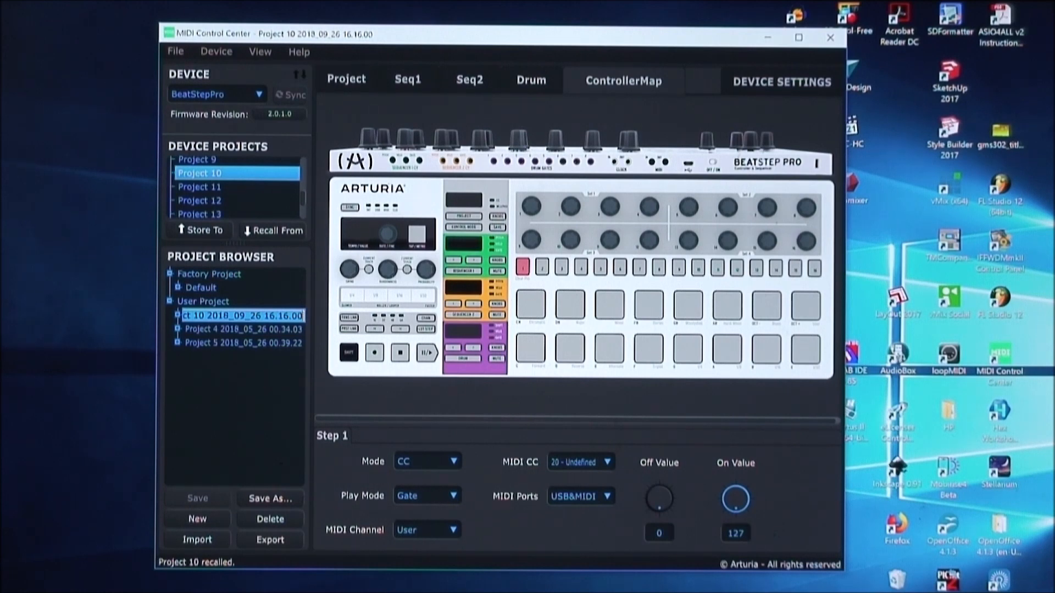
mouse_move(531, 512)
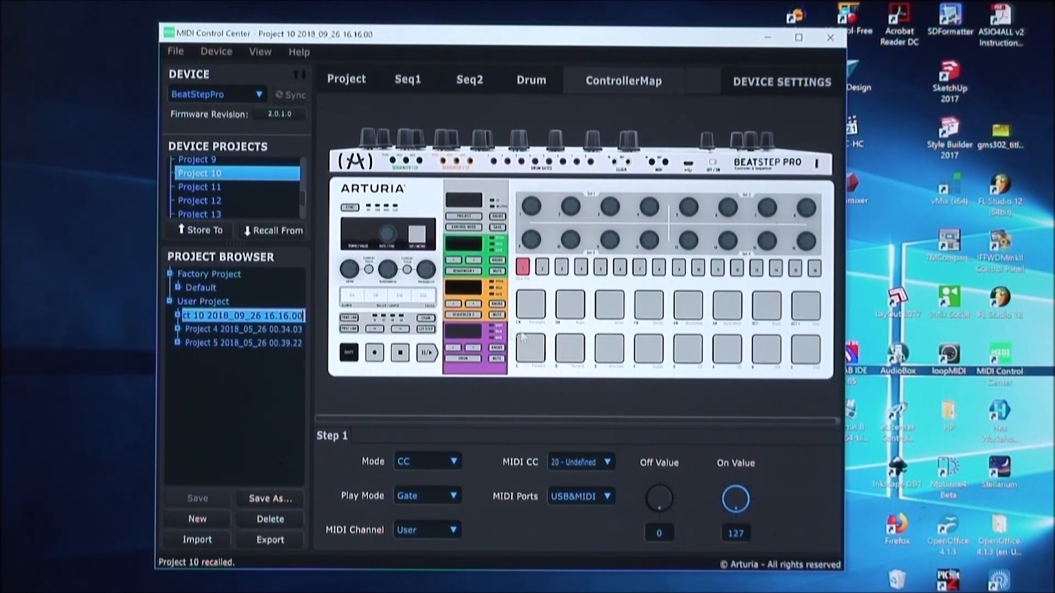
mouse_move(434, 484)
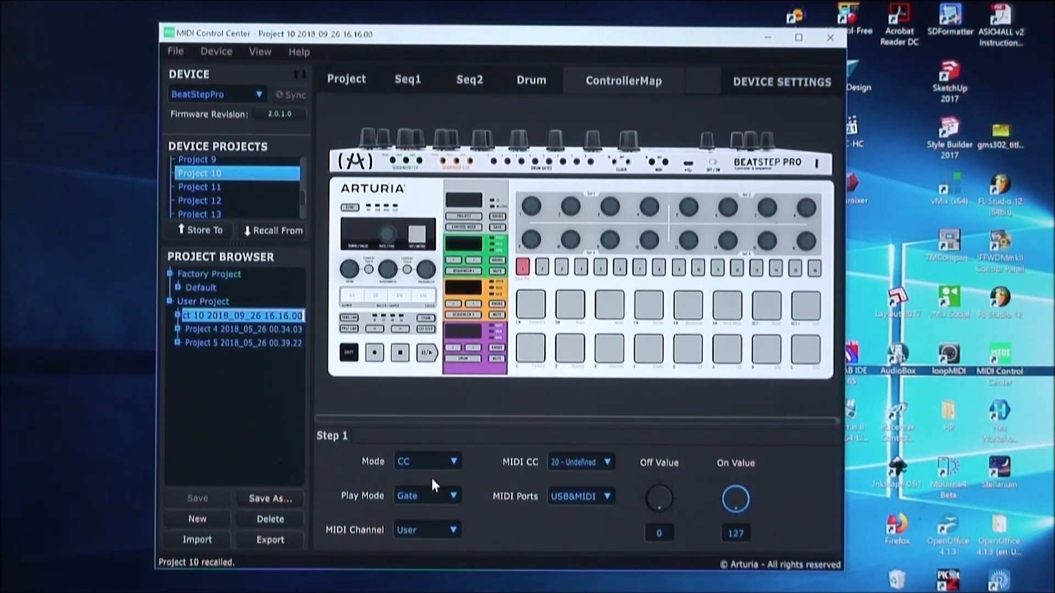
mouse_move(491, 474)
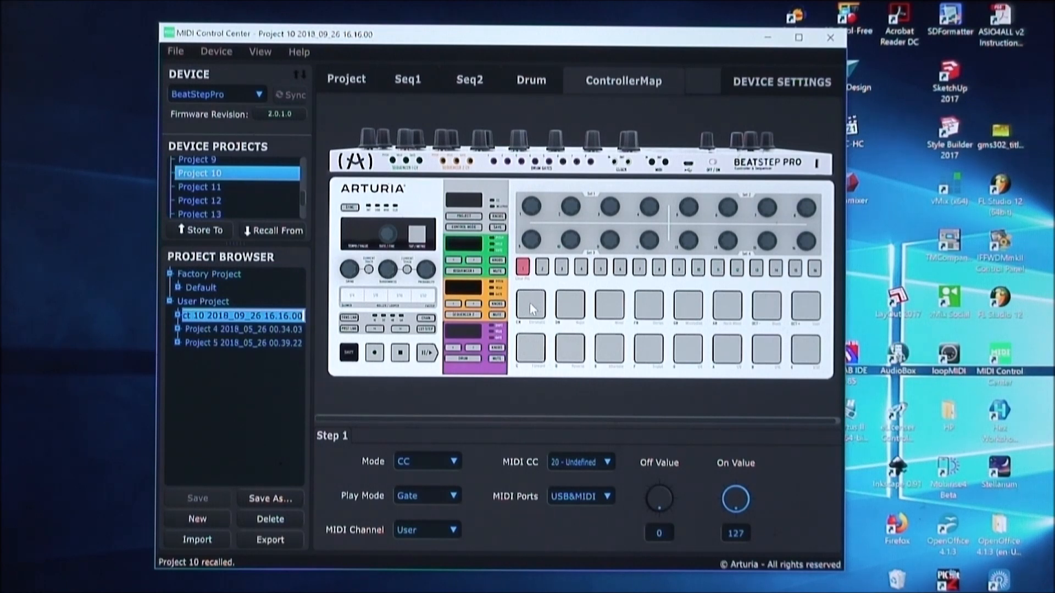
Select pad 9 to show its MIDI Note G#1, Gate settings
click(531, 308)
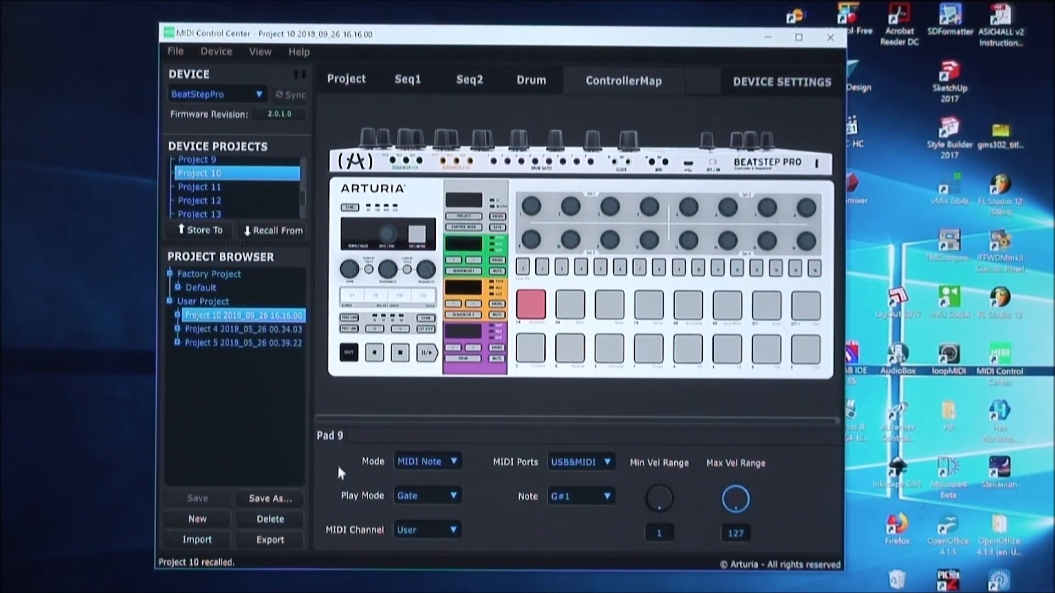
mouse_move(509, 517)
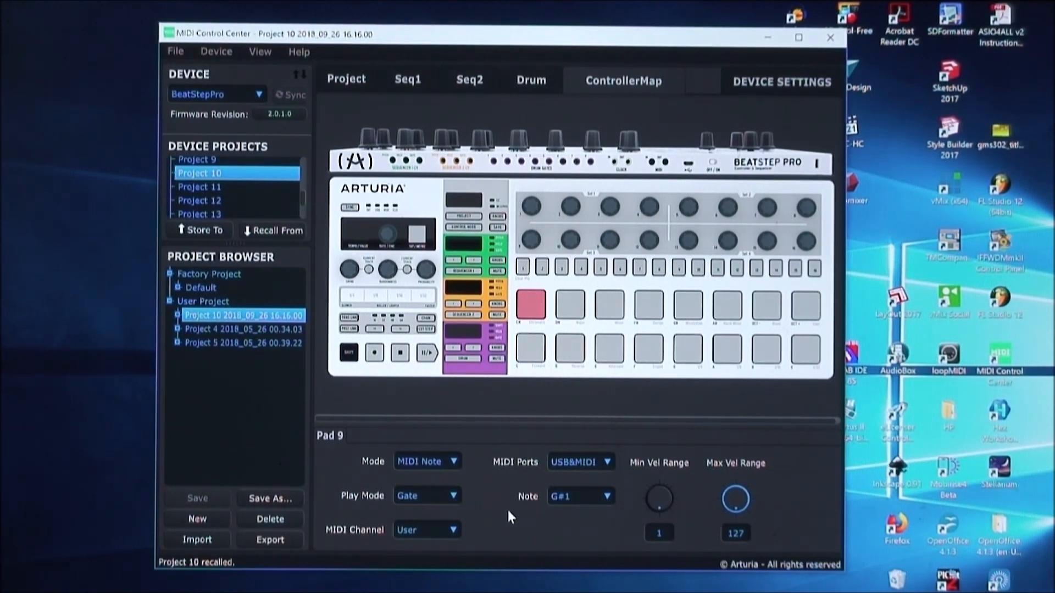
mouse_move(471, 483)
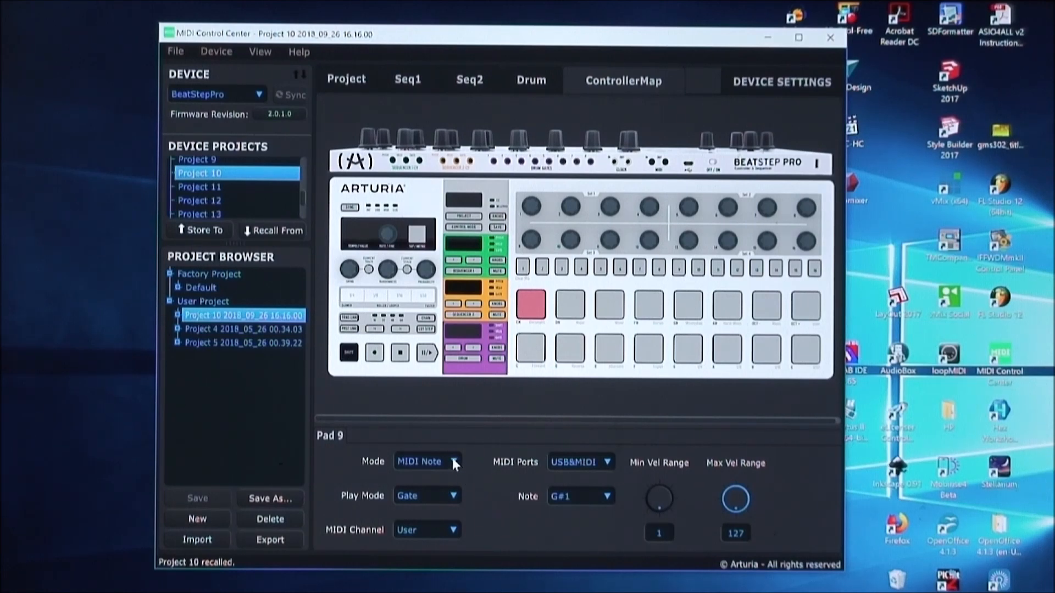
Make pad 9 a CC pad with Toggle play mode, CC 44, values 1/127
click(452, 461)
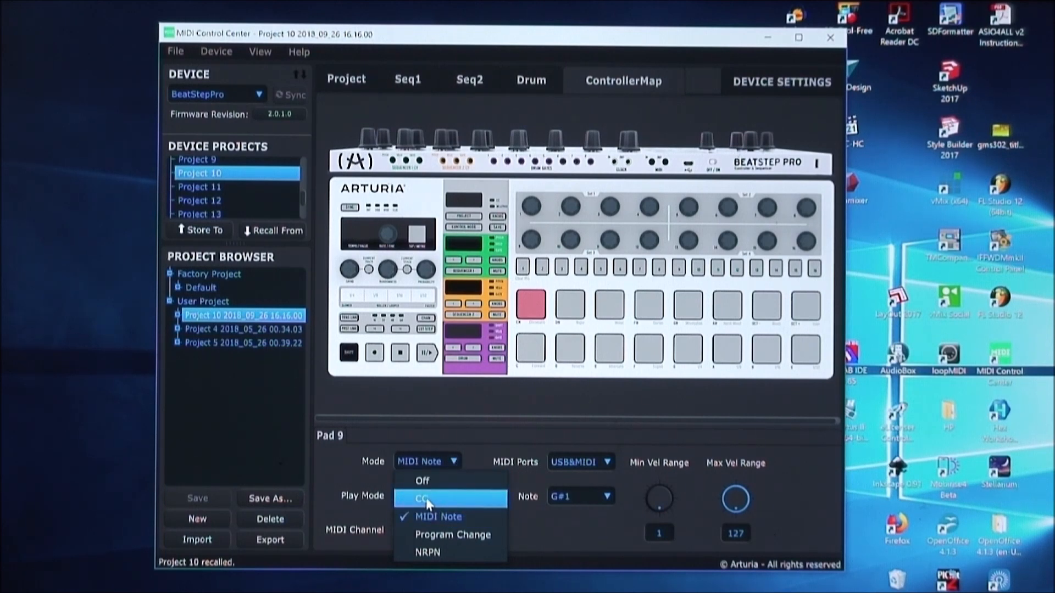
click(422, 498)
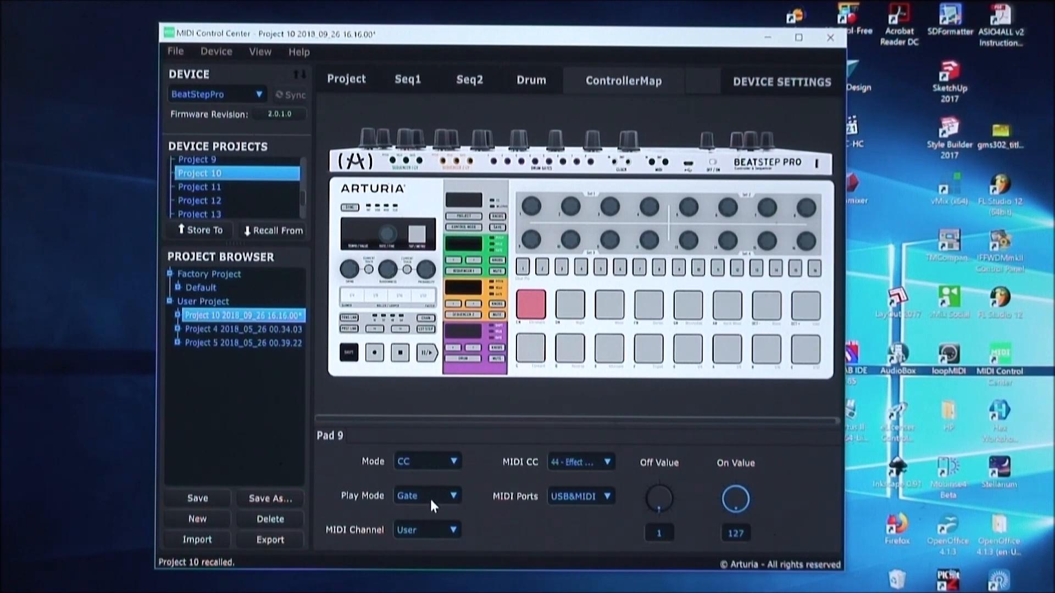
mouse_move(437, 512)
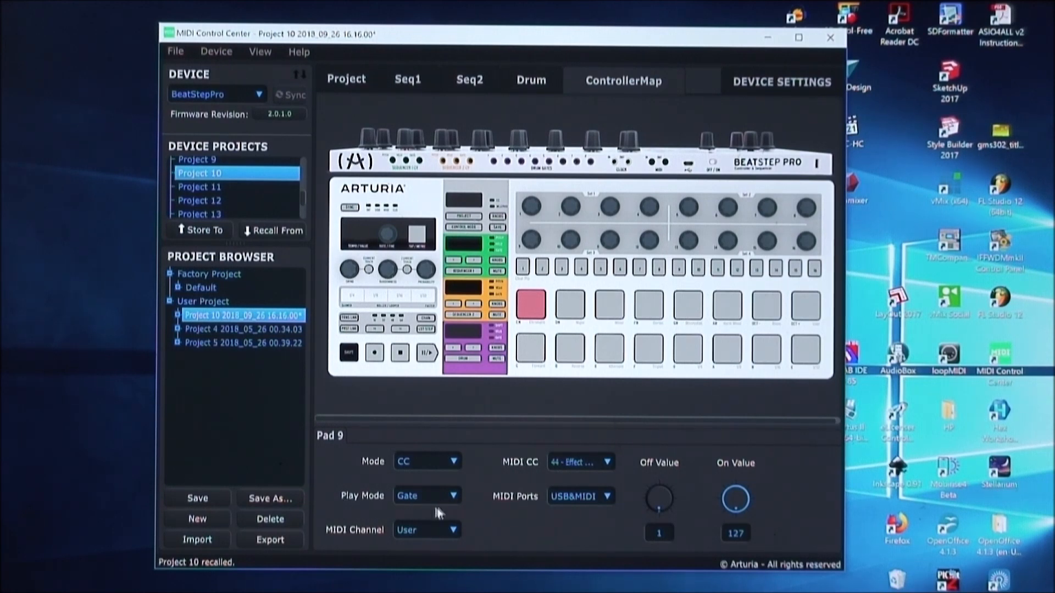
click(453, 495)
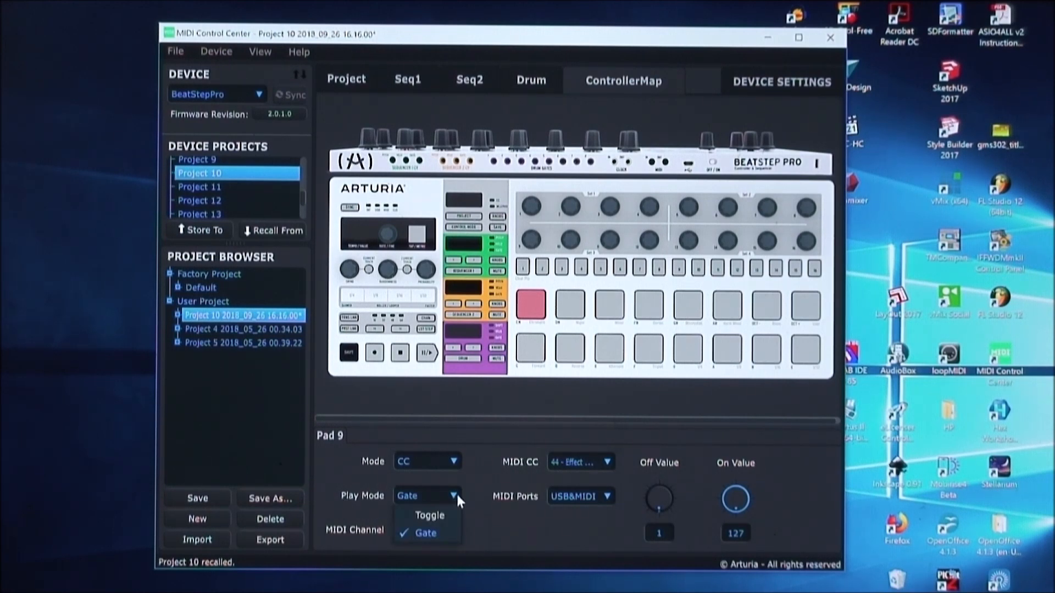
click(429, 515)
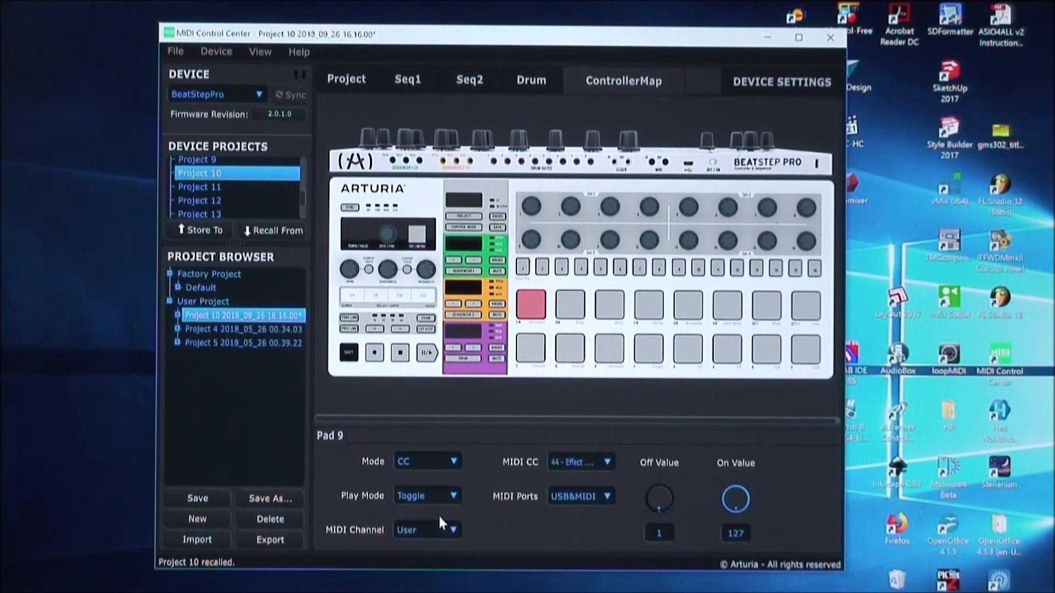
mouse_move(322, 542)
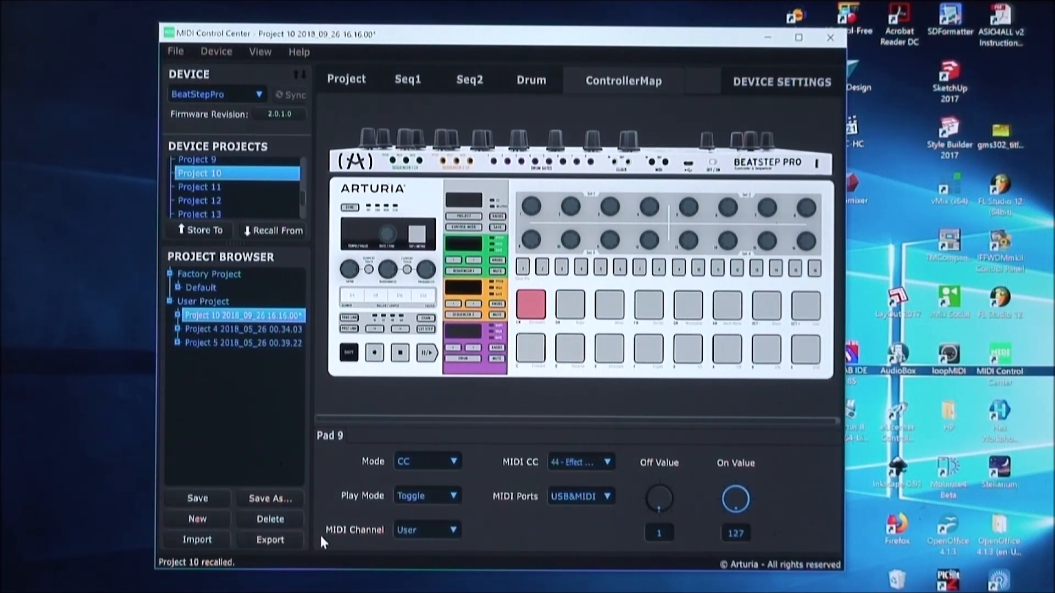
mouse_move(347, 549)
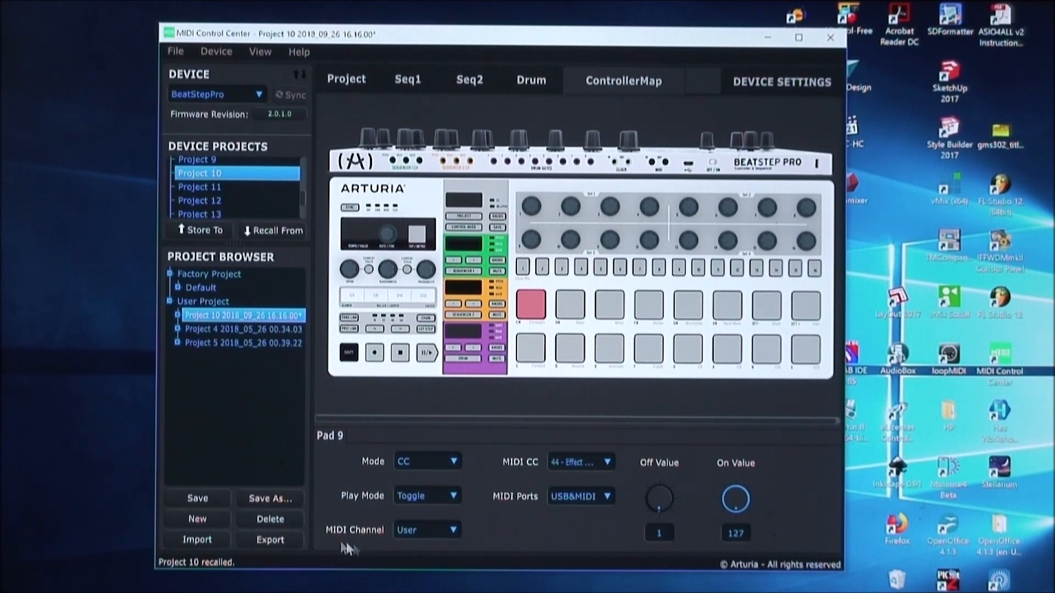
Set pad 9 to transmit on MIDI channel 1 instead of the User channel
click(428, 531)
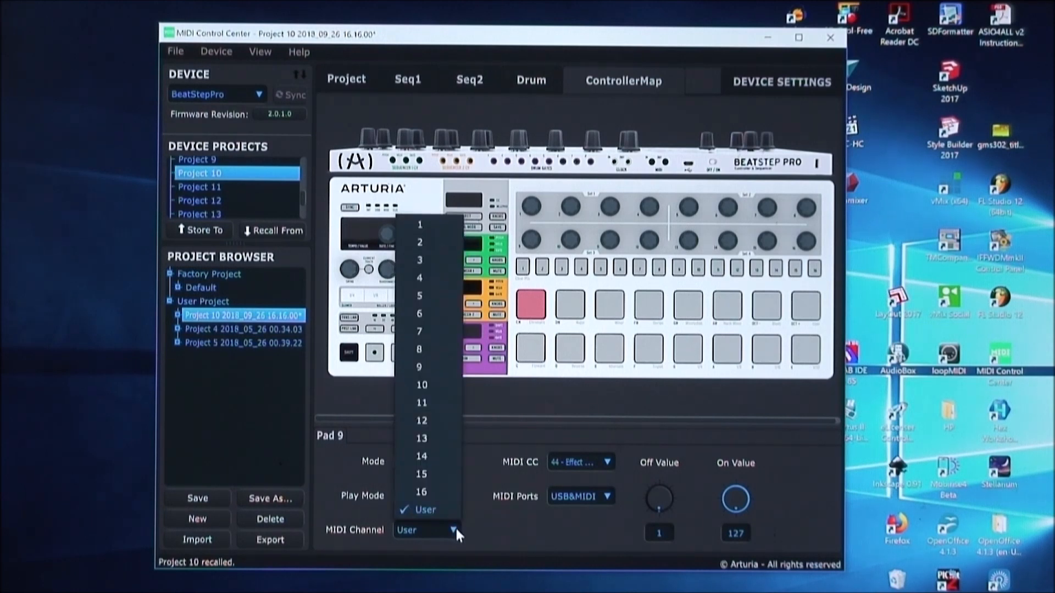
mouse_move(420, 224)
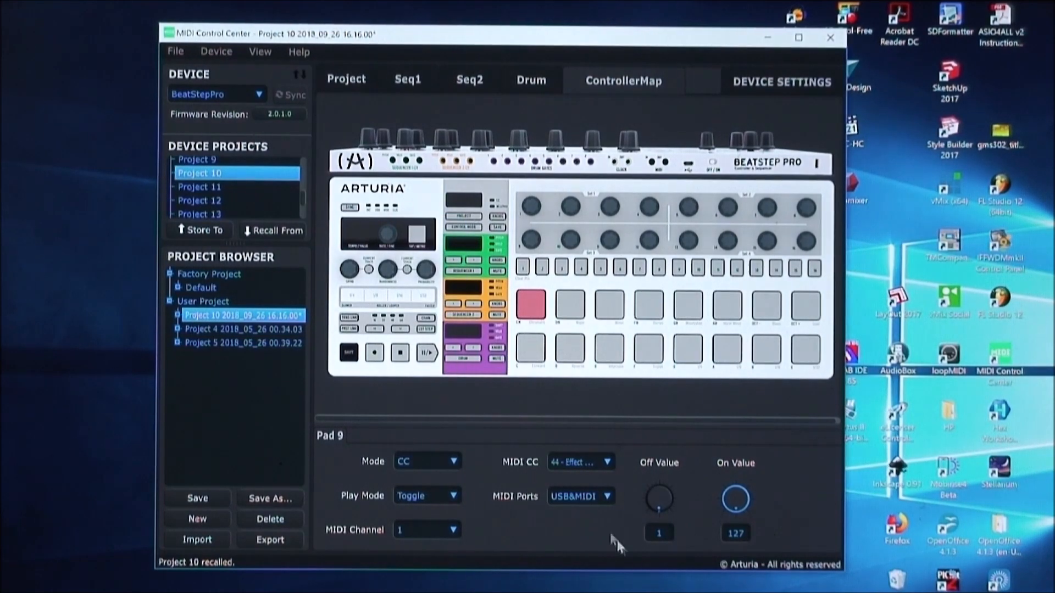
mouse_move(527, 478)
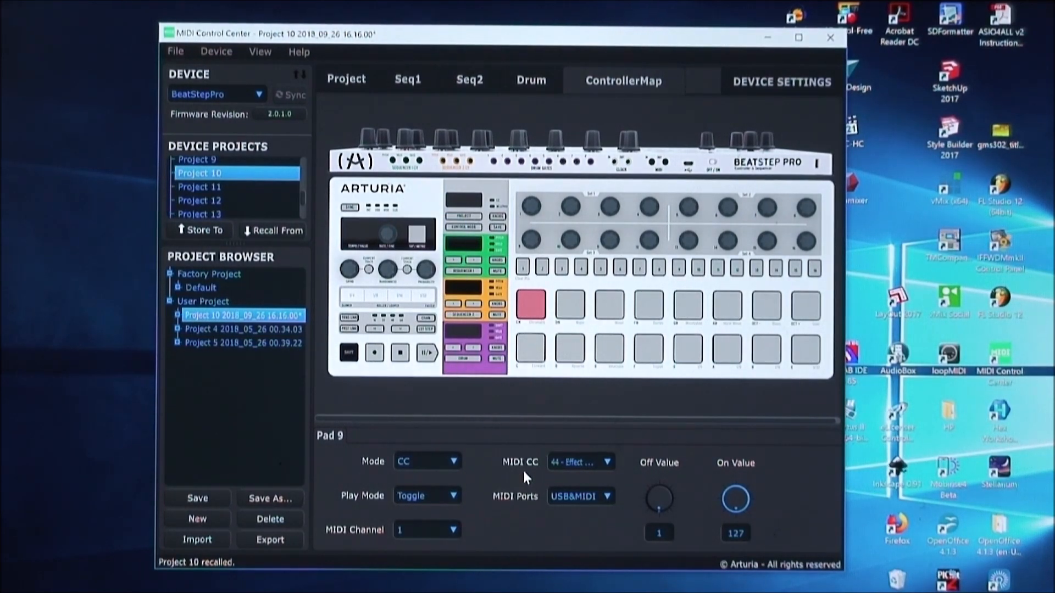
mouse_move(557, 476)
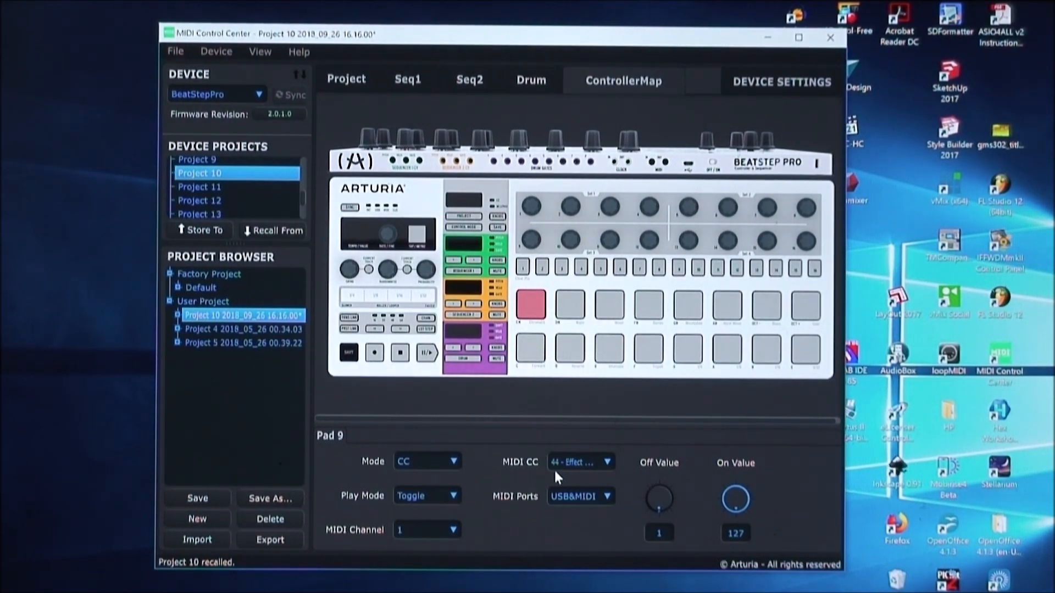
click(579, 462)
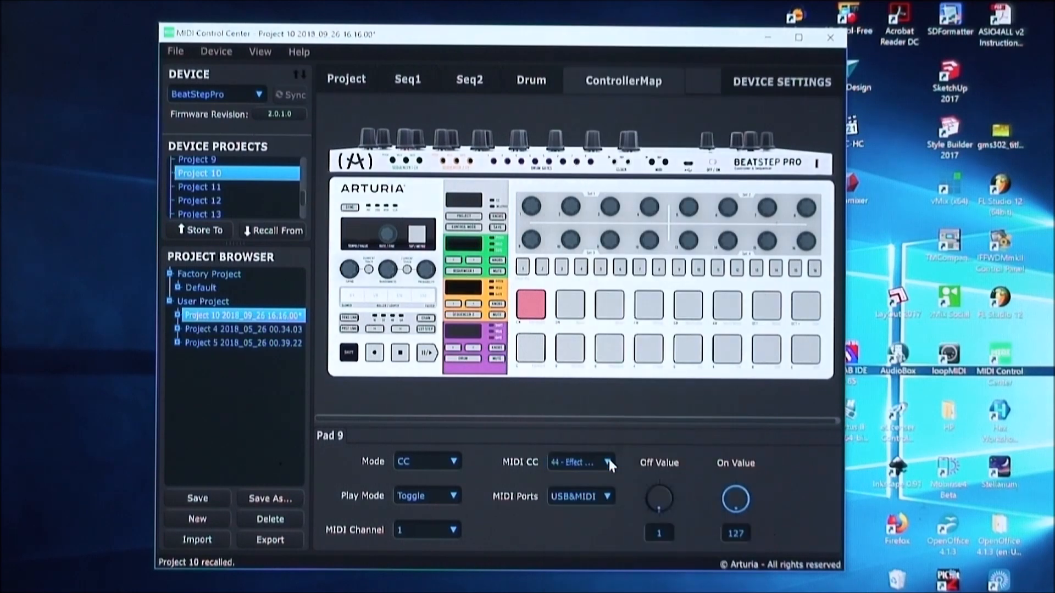
mouse_move(562, 515)
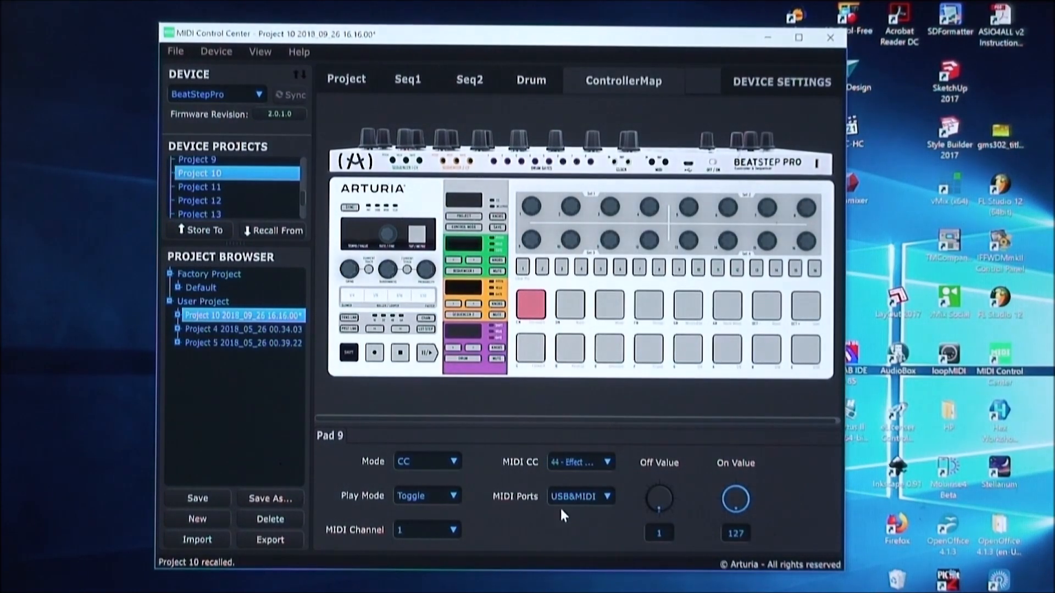
mouse_move(587, 513)
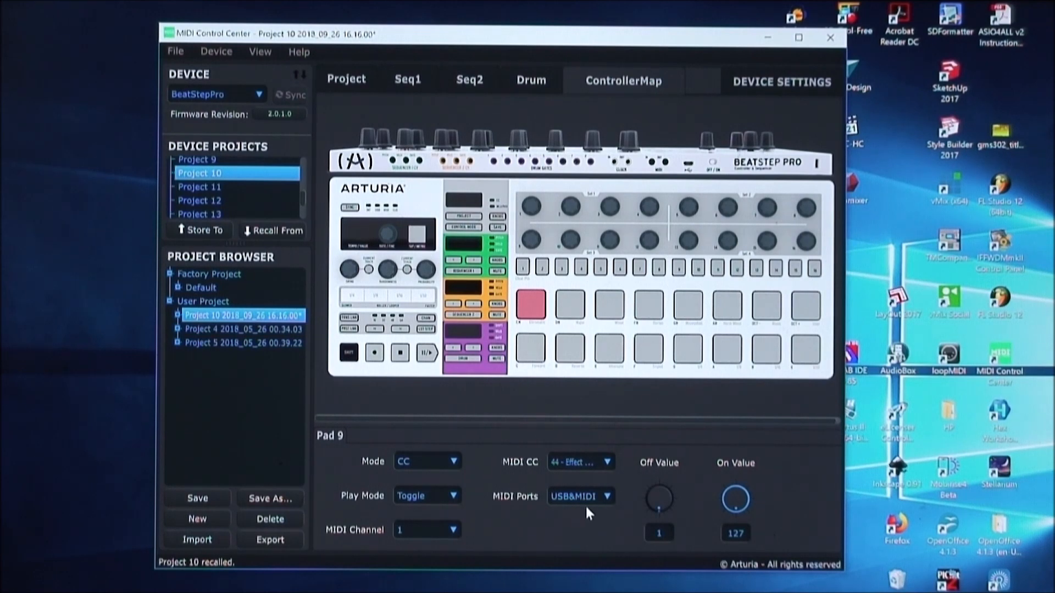
mouse_move(575, 515)
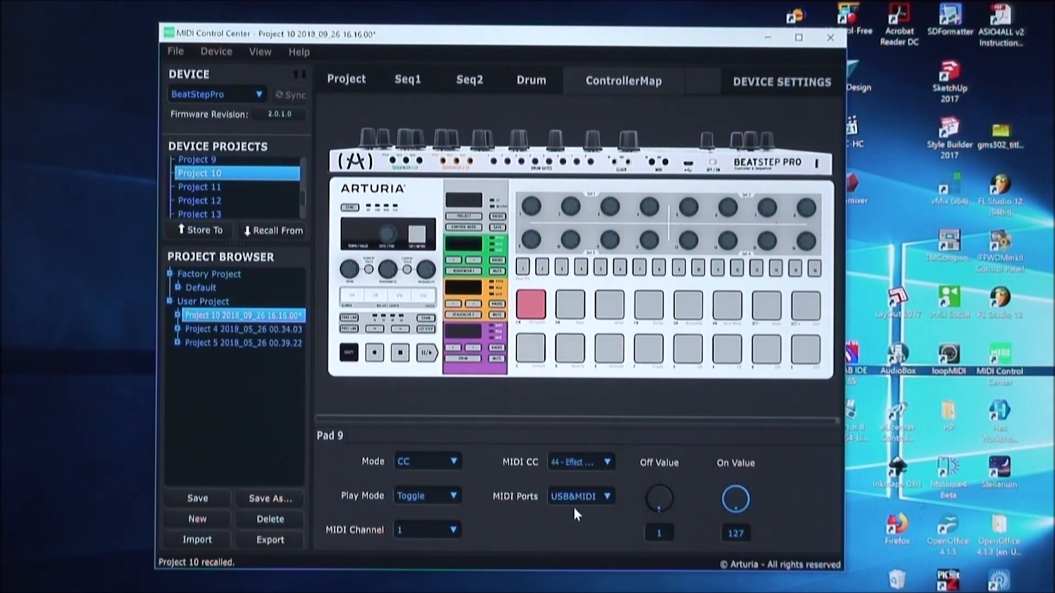
mouse_move(536, 516)
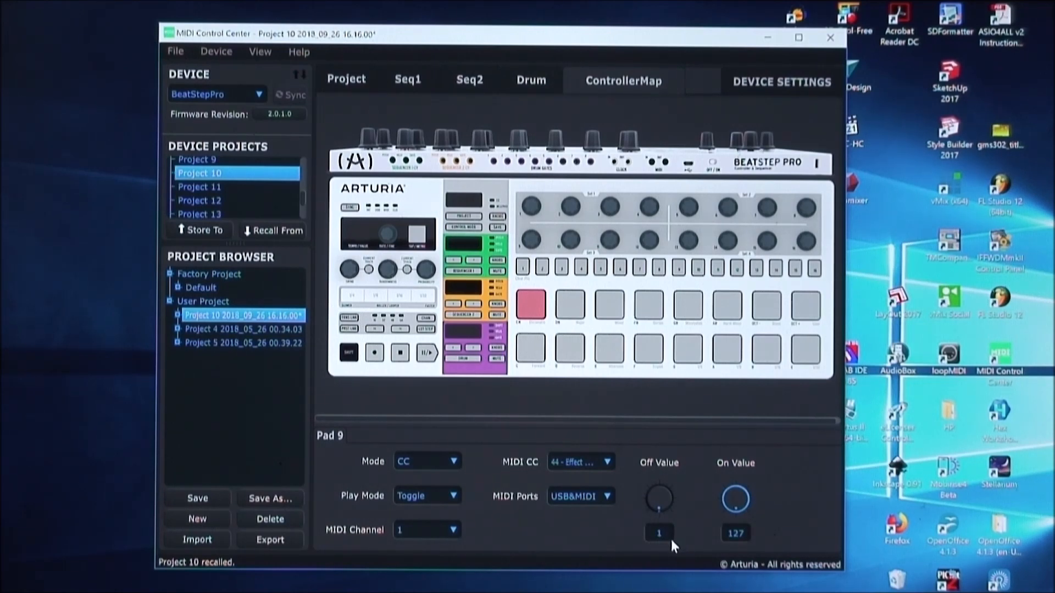
mouse_move(666, 541)
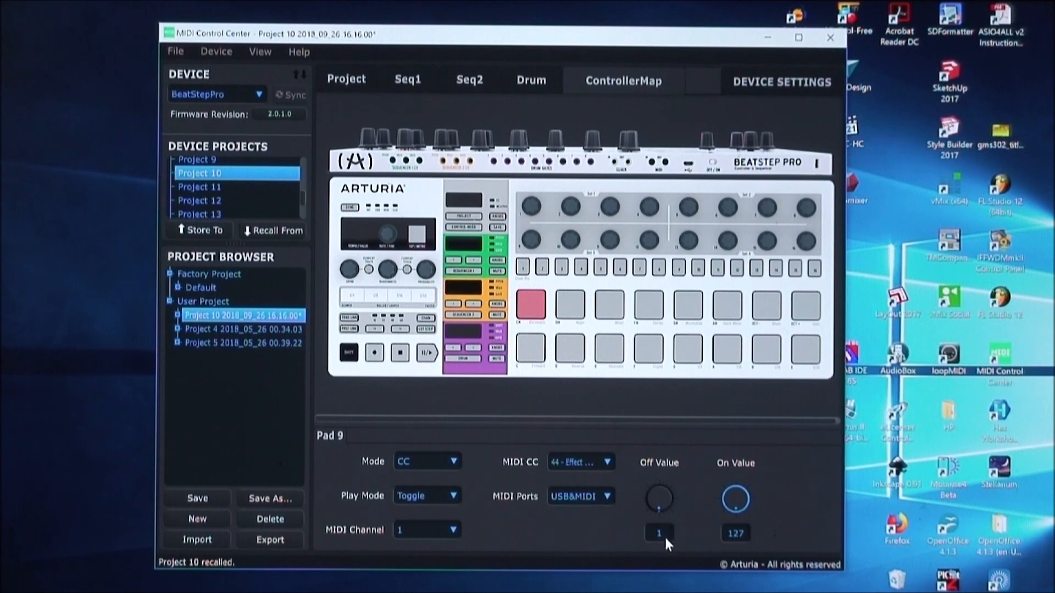
mouse_move(750, 544)
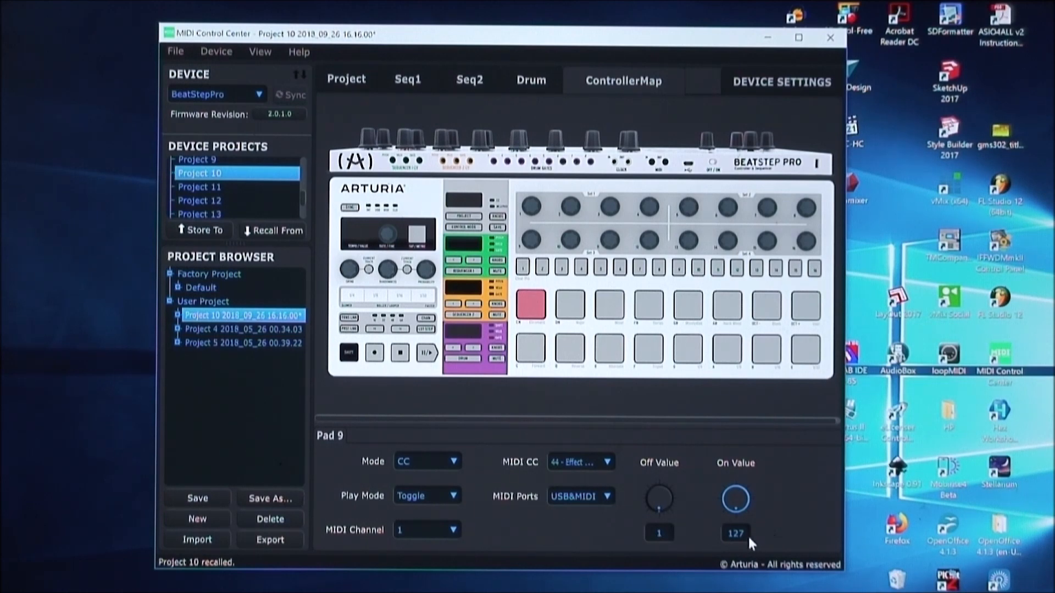
mouse_move(749, 545)
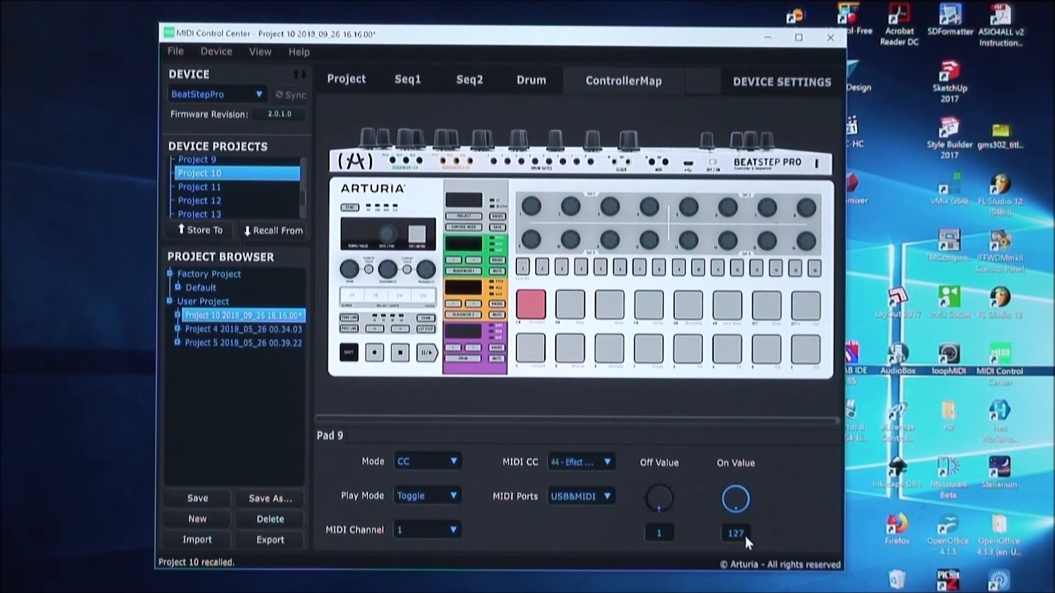
mouse_move(669, 512)
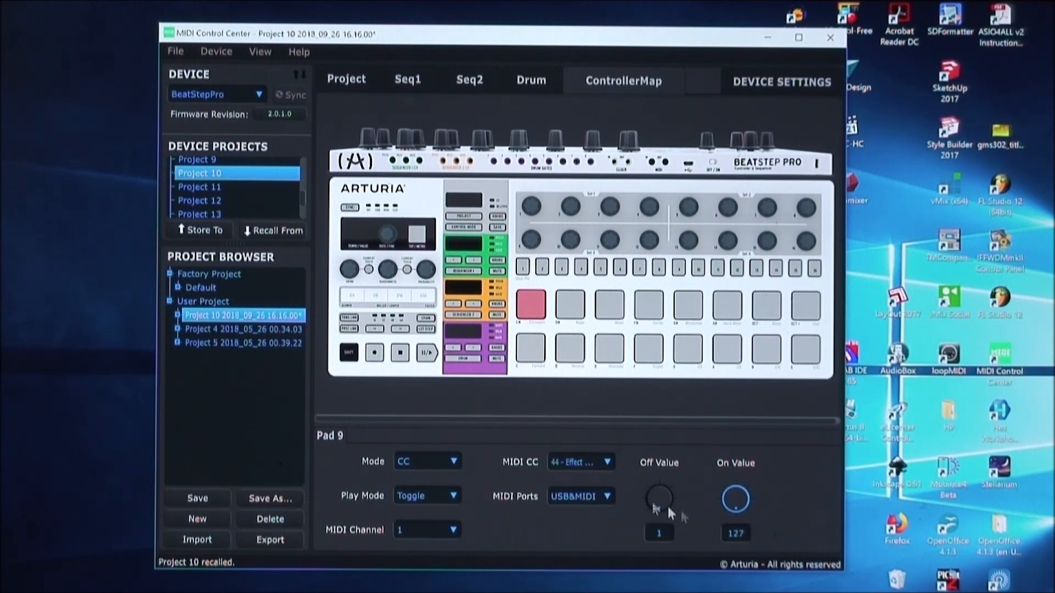
mouse_move(408, 436)
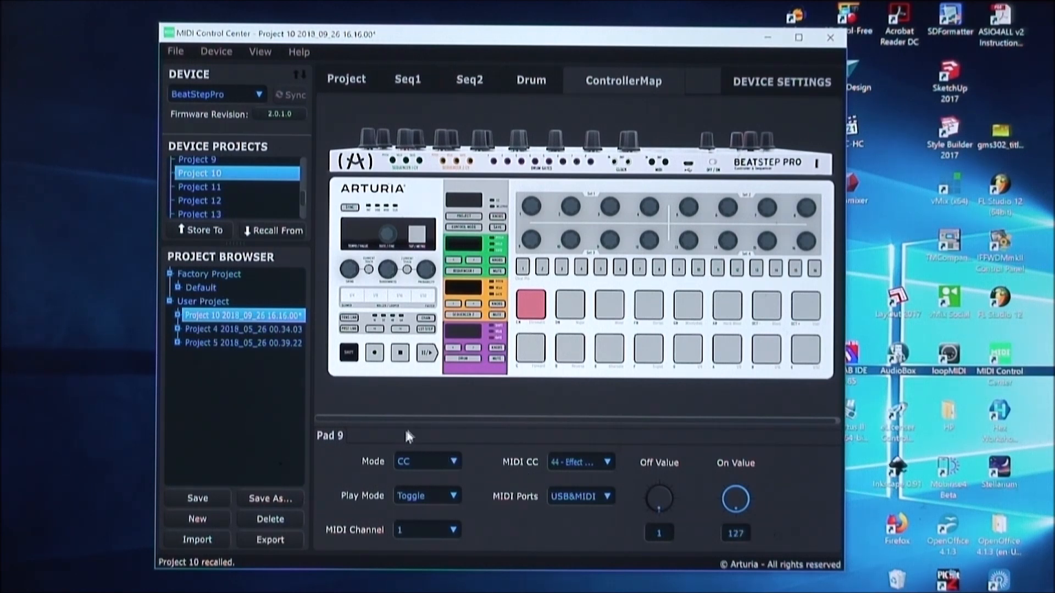
mouse_move(265, 270)
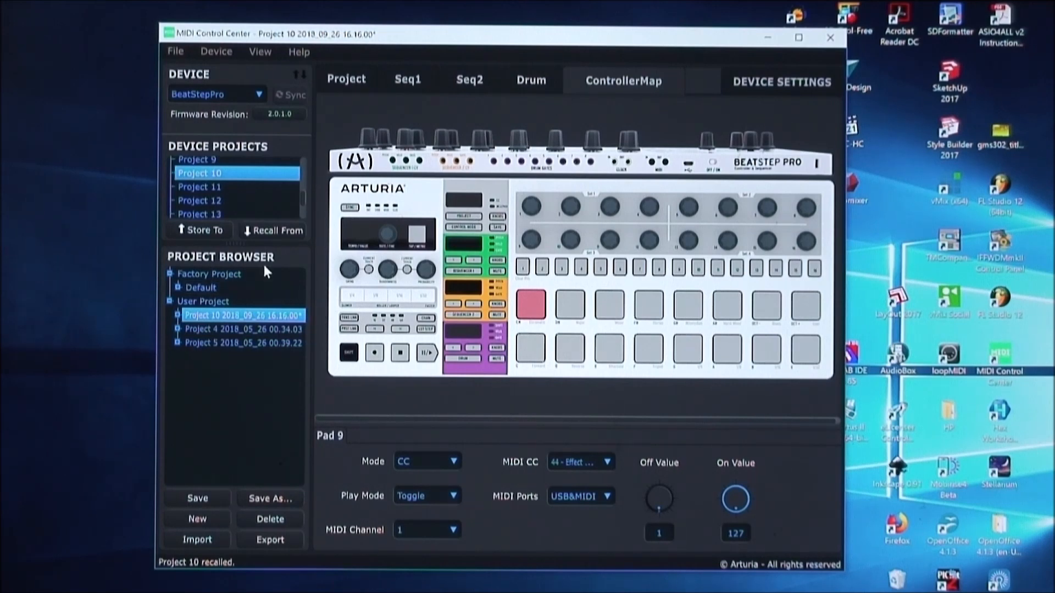
mouse_move(222, 193)
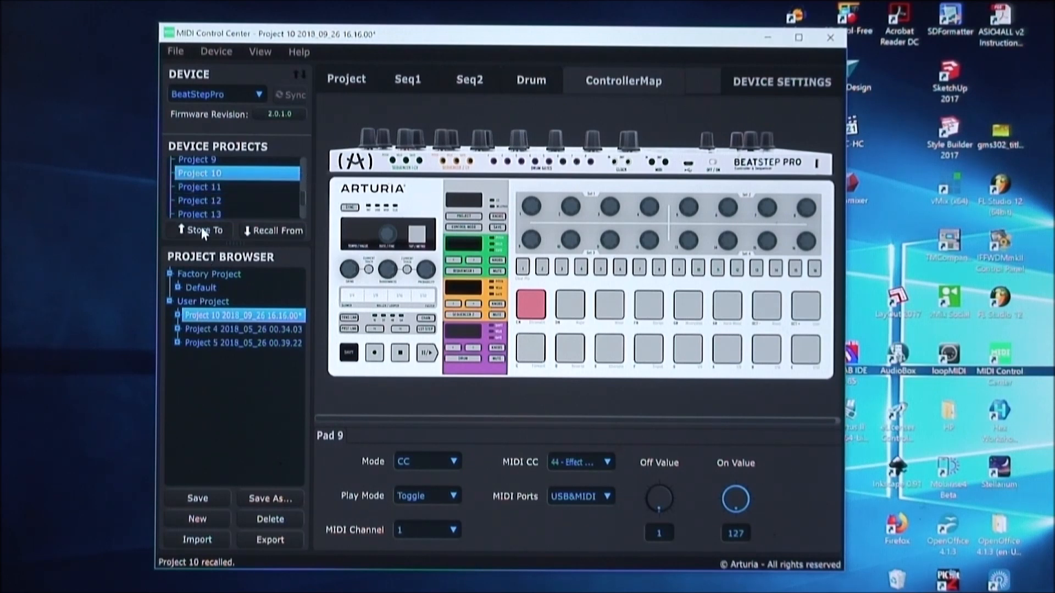
mouse_move(202, 232)
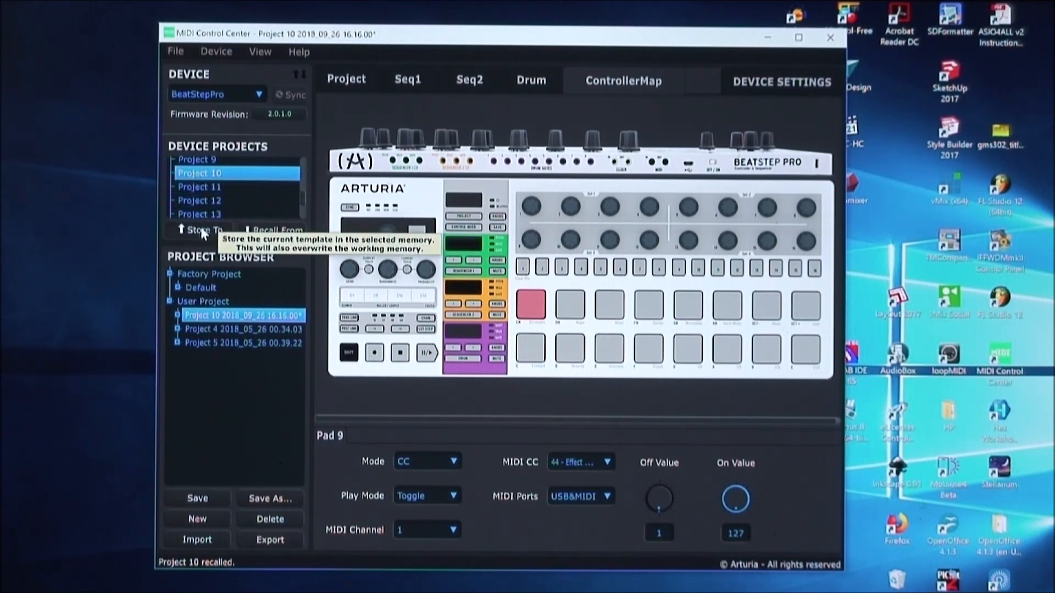
Store the edited settings to the device's Project 10
click(204, 230)
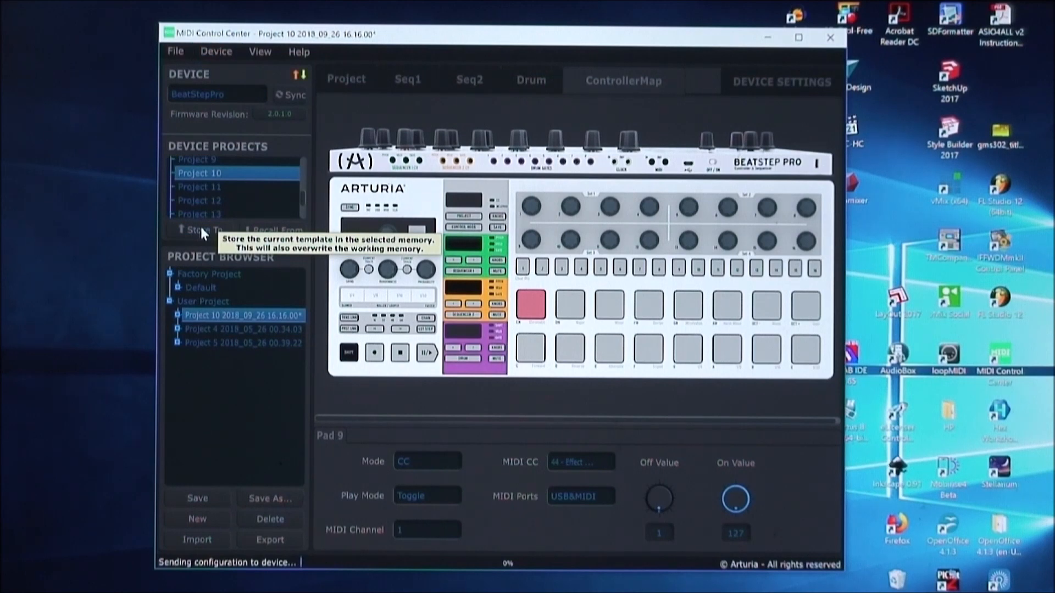